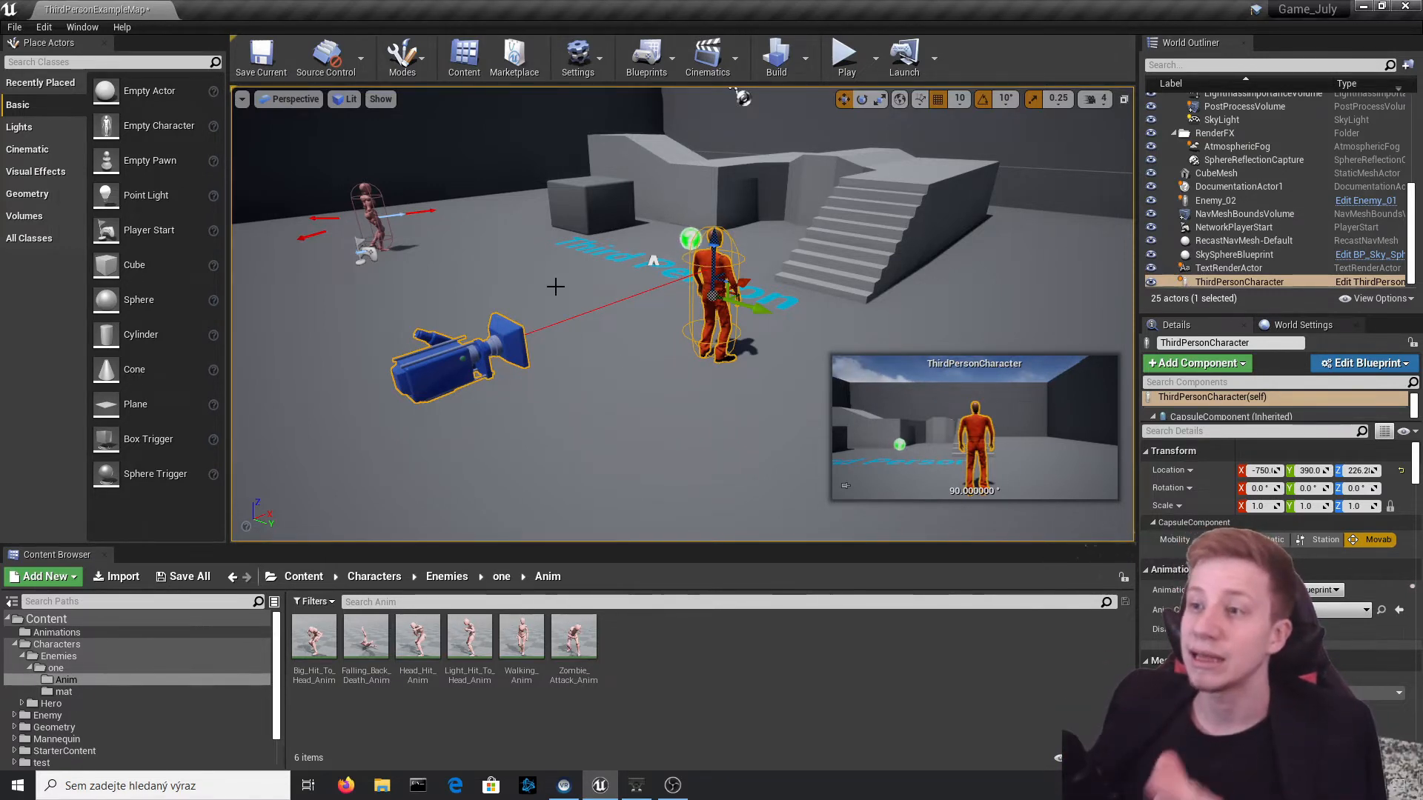
mouse_move(584, 474)
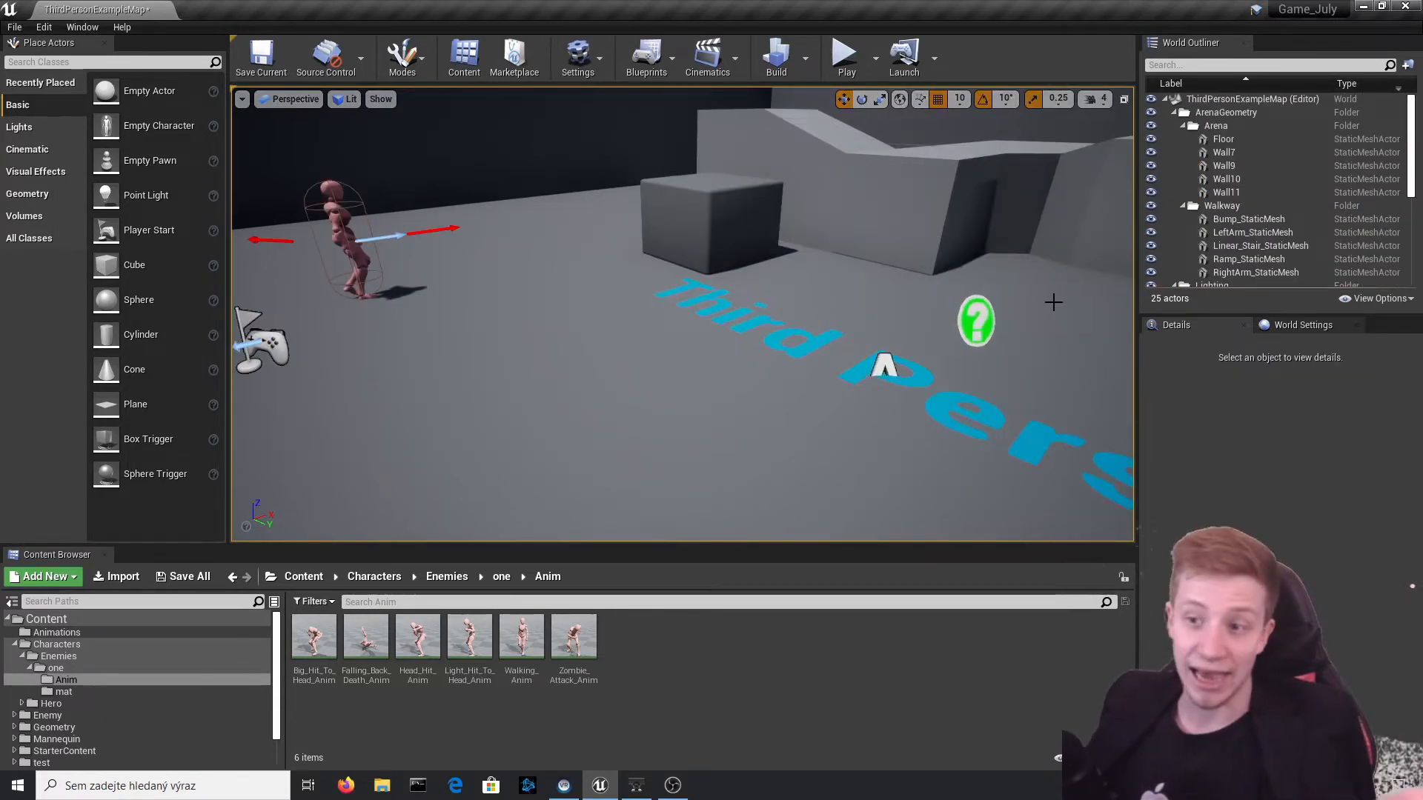
mouse_move(867, 62)
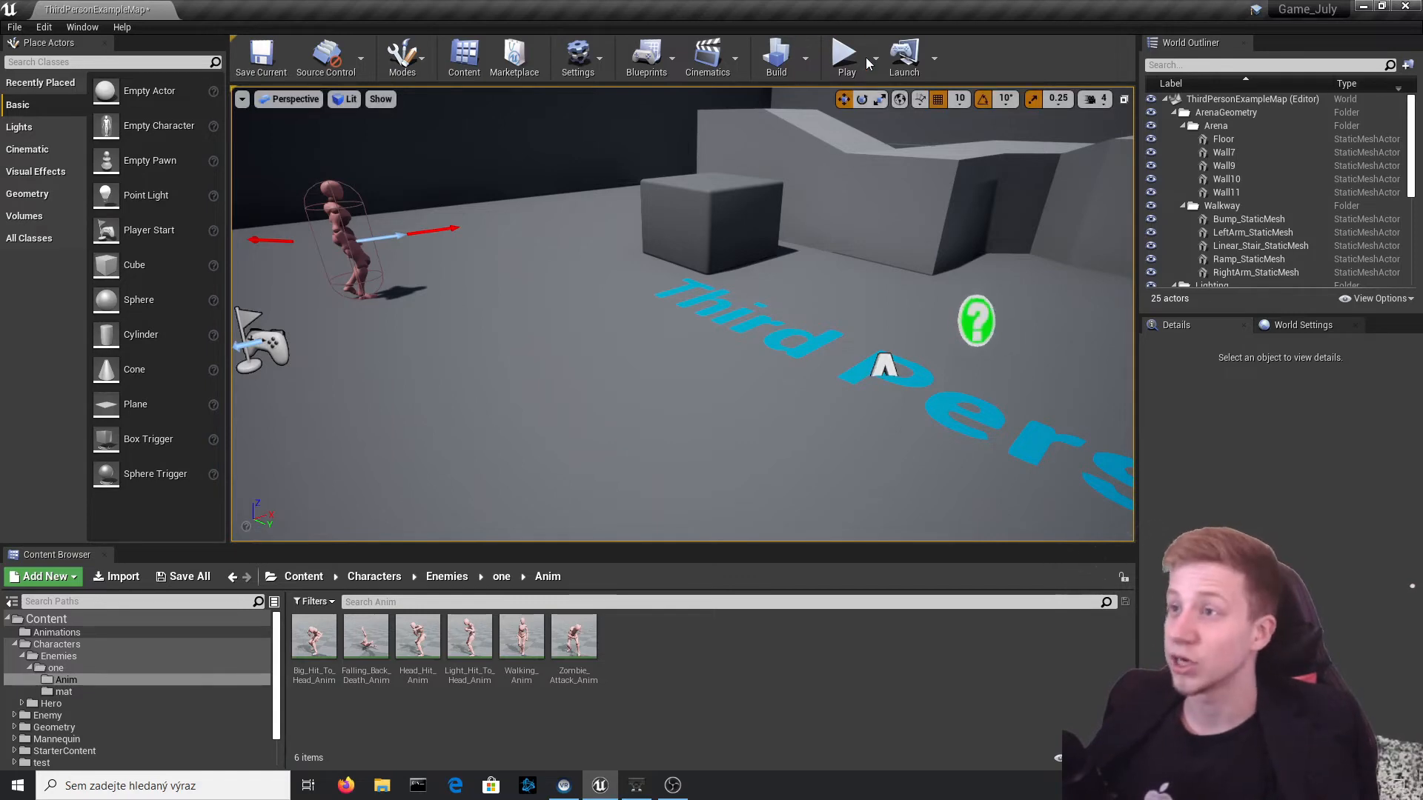
Start a play-in-editor session of ThirdPersonExampleMap with the orange character.
left_click(844, 55)
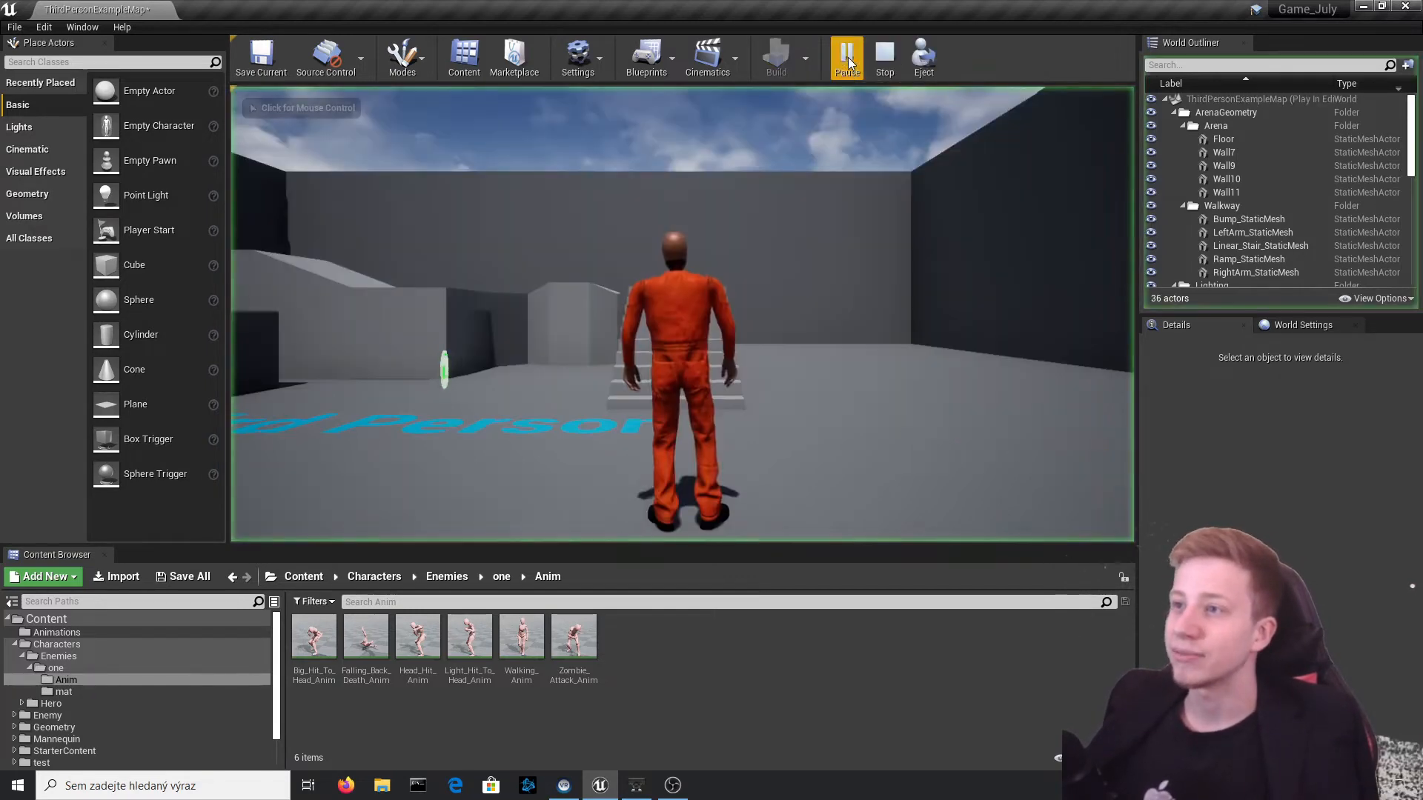
Run the character around the arena, then stop the play test.
left_click(845, 57)
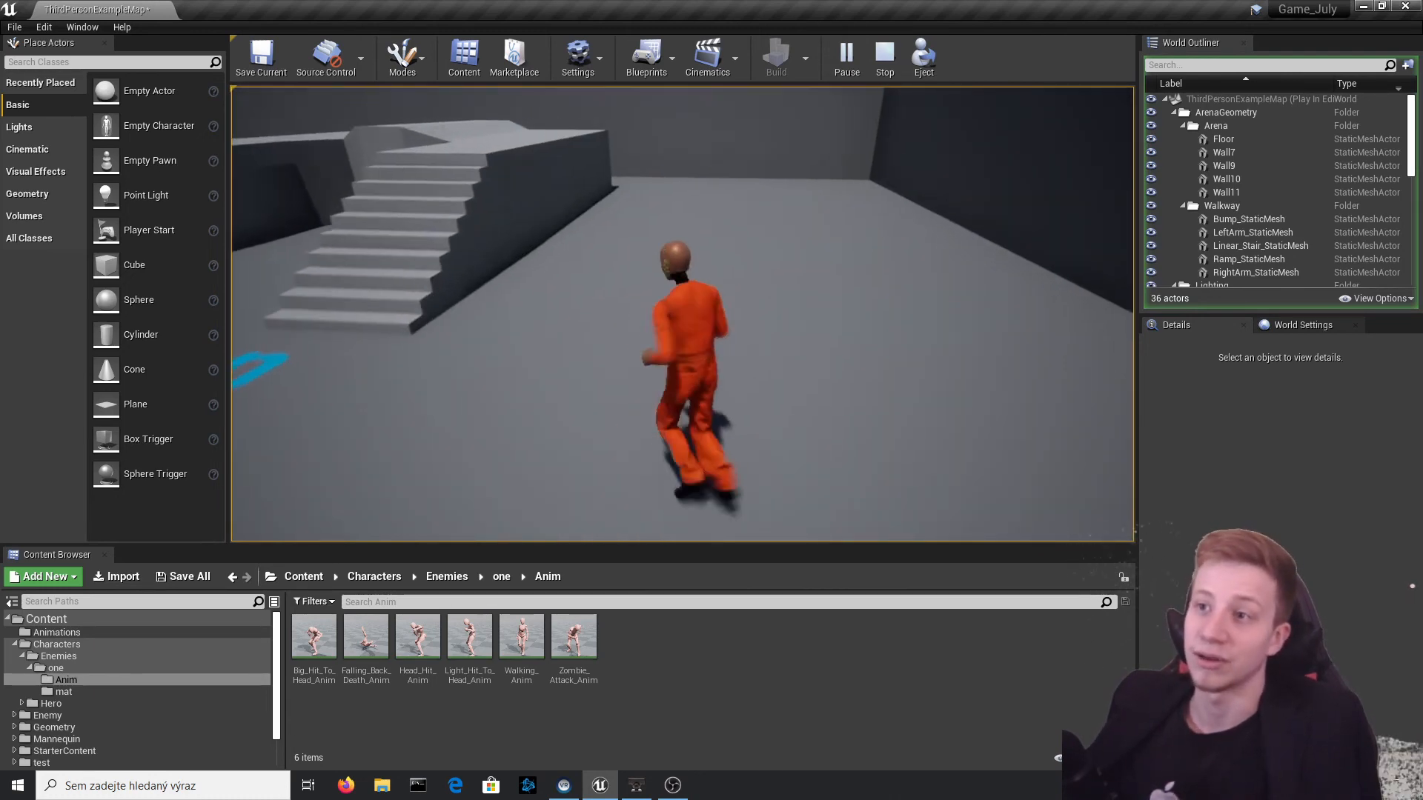
left_click(883, 56)
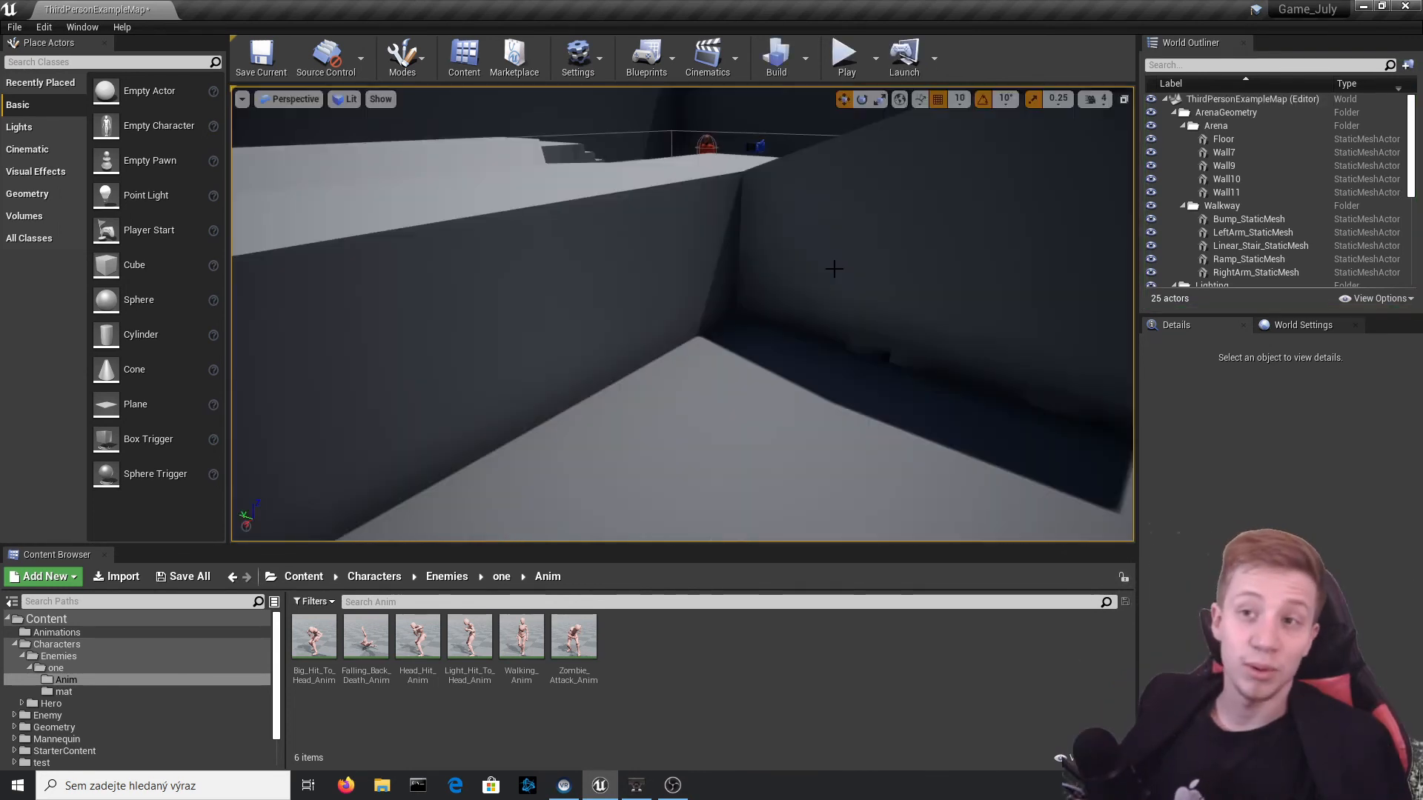